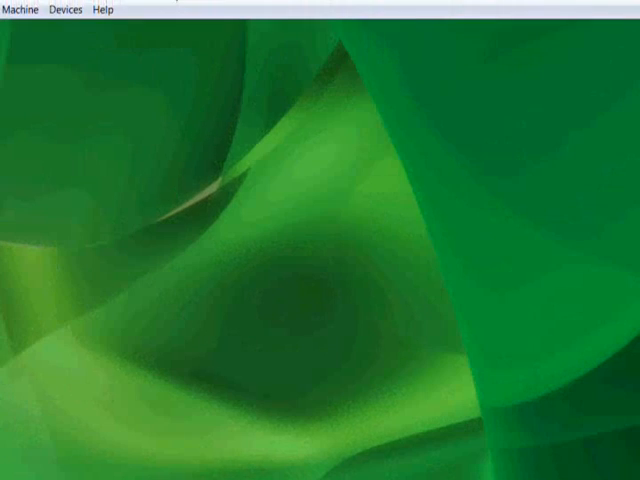
- Launch a Terminal on the openSUSE guest desktop after checking the Devices menu
left_click(64, 6)
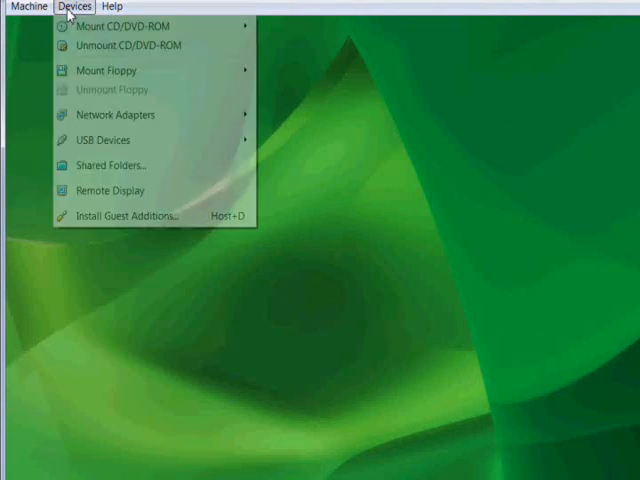
left_click(108, 164)
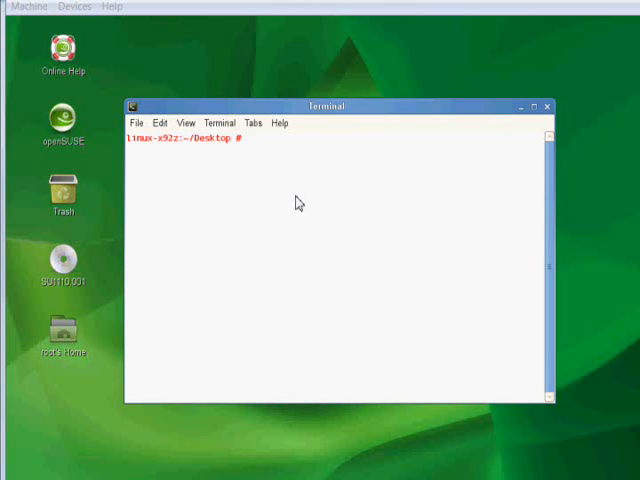
- Run cd /, ls, cd shared, ls to confirm /shared is empty, then return to root
type("cd")
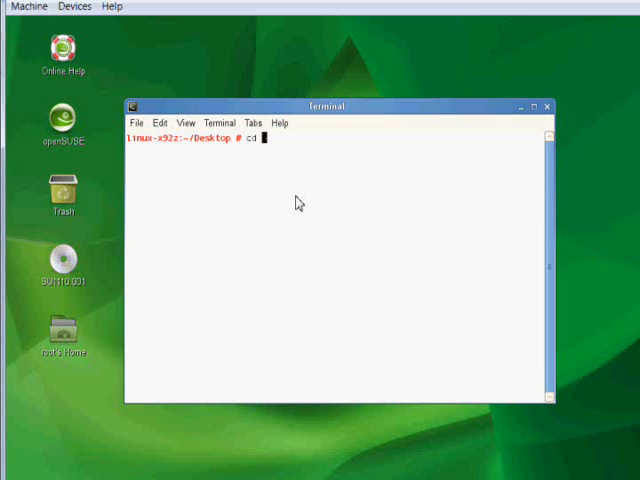
key("Return")
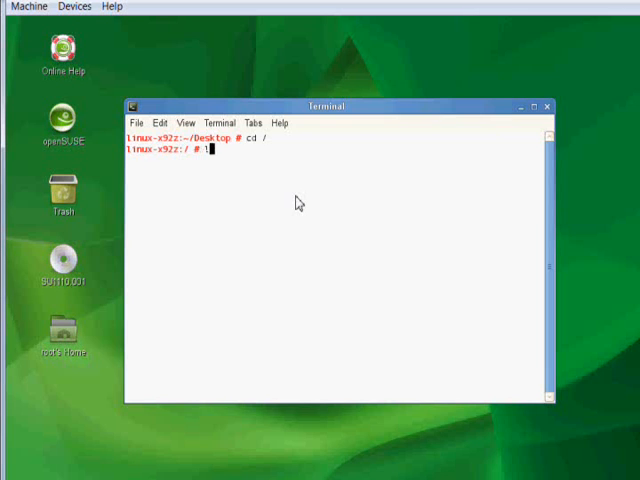
key("Return")
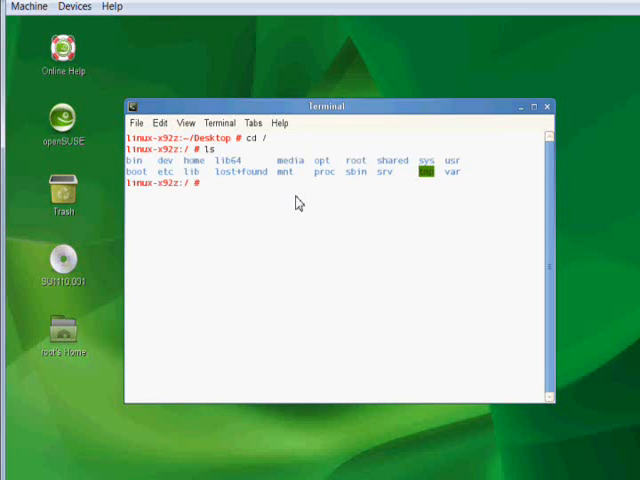
type("cd")
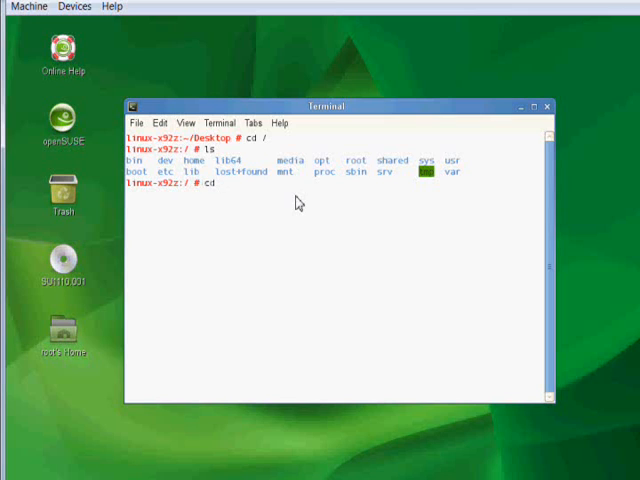
type("shared")
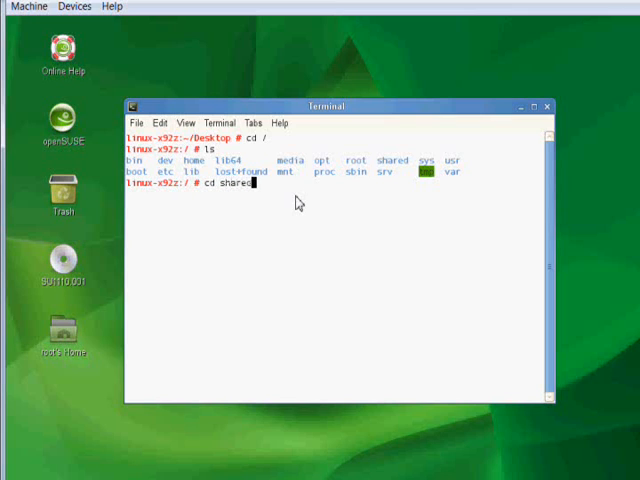
key("Return")
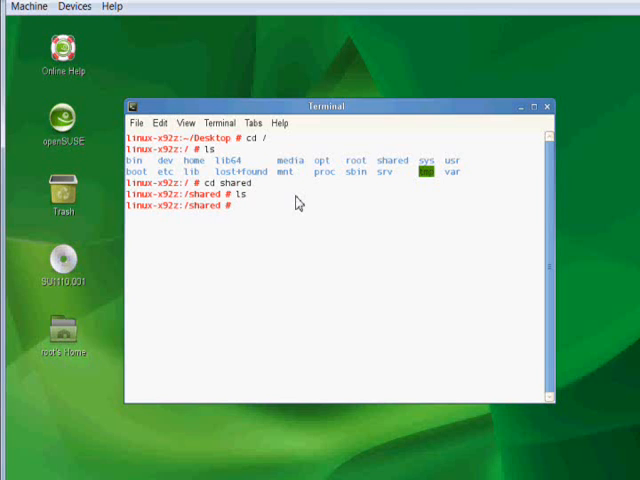
type("cd ..")
type("ls")
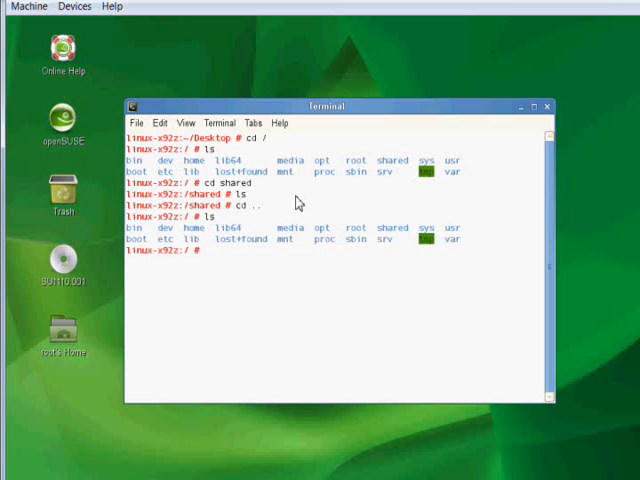
- Compose 'mount -t vboxsf vboxshared' at the root prompt without running it yet
type("mount -t")
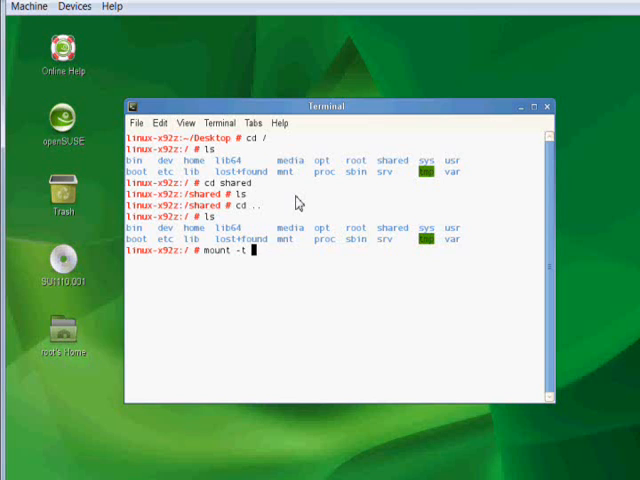
type("vbox")
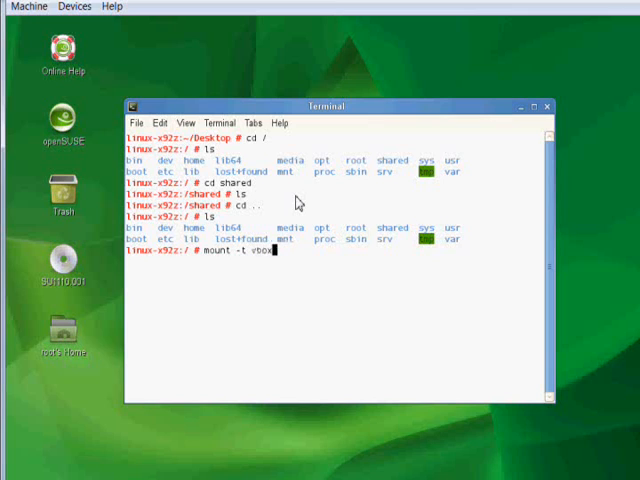
type("sf")
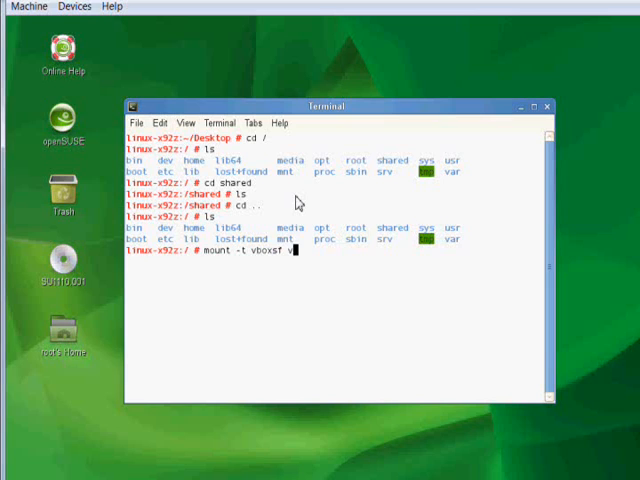
type("vboxs")
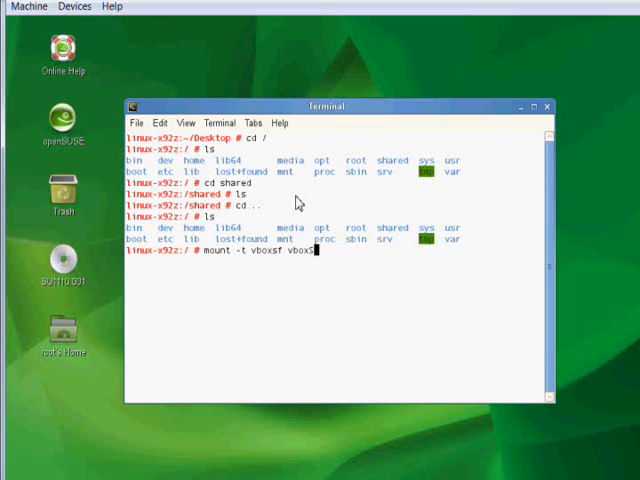
type("hared")
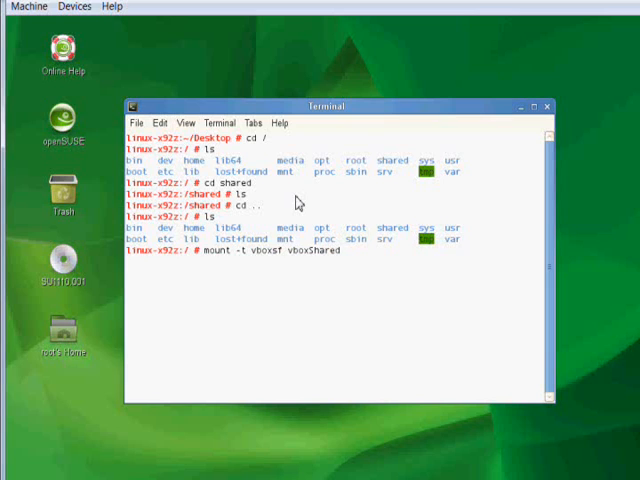
left_click(74, 6)
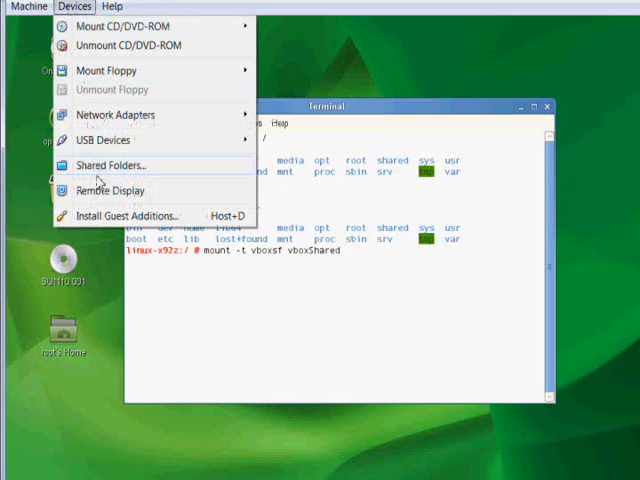
left_click(108, 164)
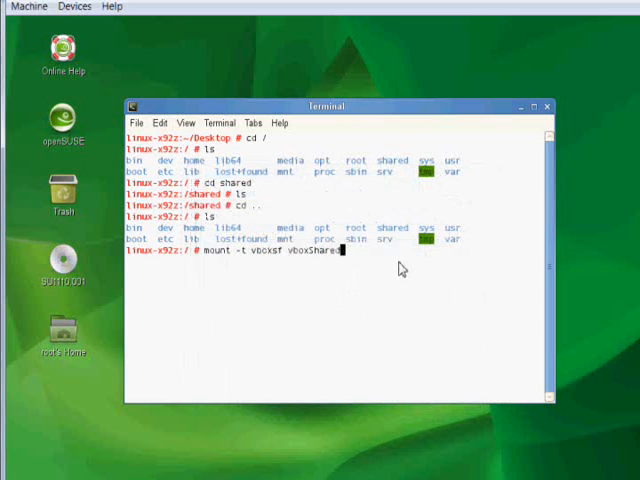
mouse_move(280, 136)
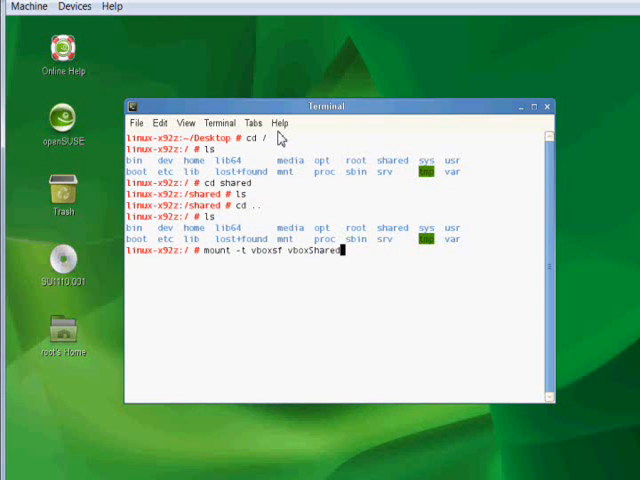
- Run 'mount -t vboxsf vboxshared /shared', then cd shared and ls to see the host's files
type("/")
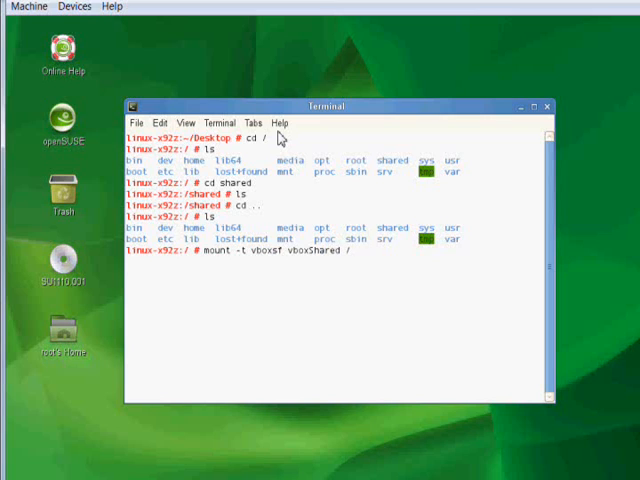
key("Return")
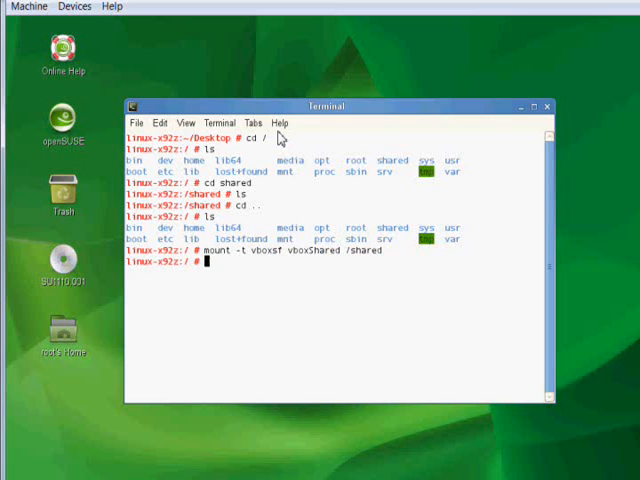
type("cd sha")
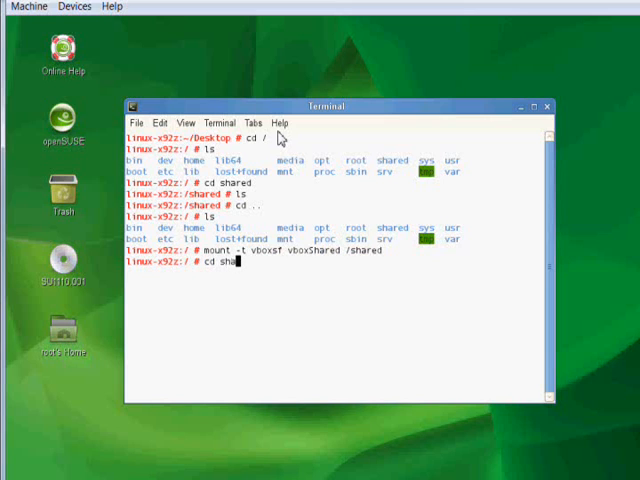
key("Return")
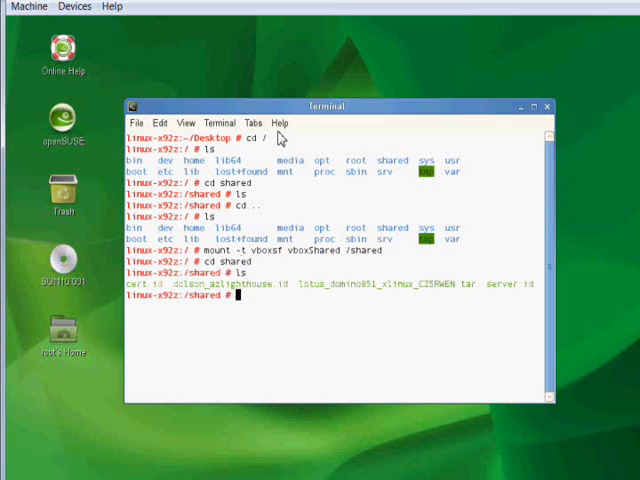